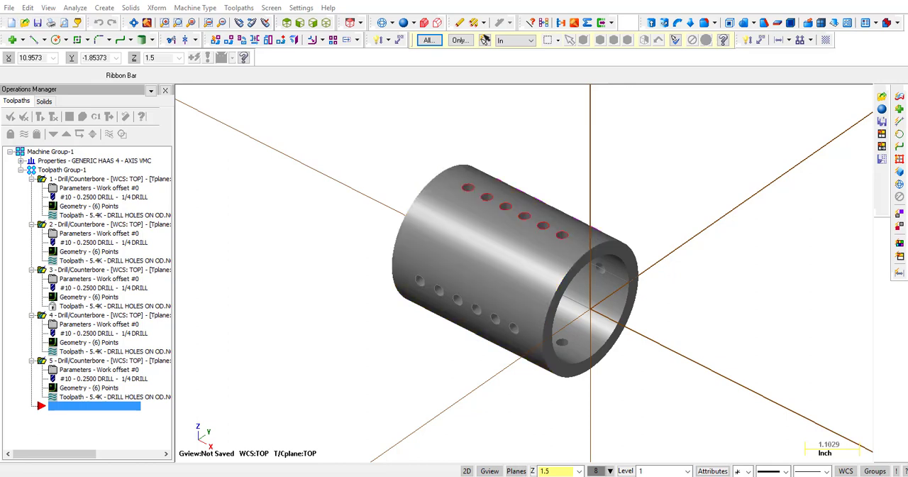
# Save the drilled part as a STEP file (*.STP) named BLANK via Save As.
pyautogui.click(8, 7)
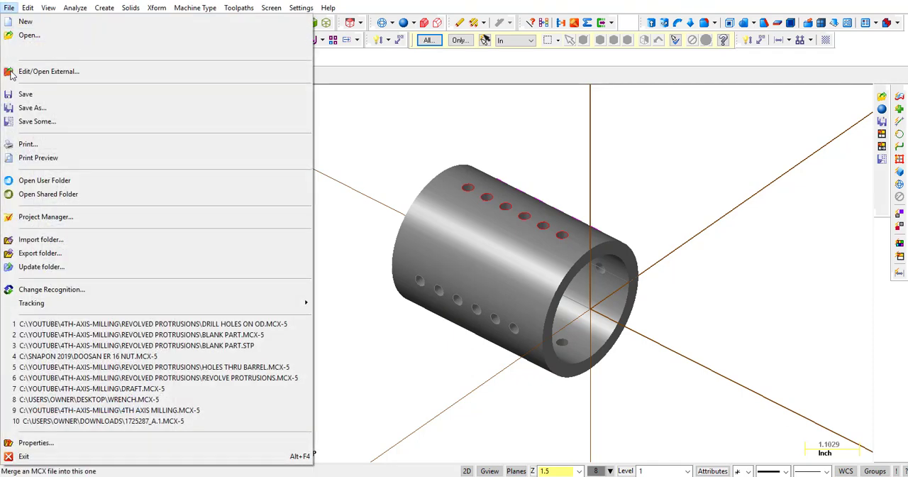
pyautogui.click(31, 108)
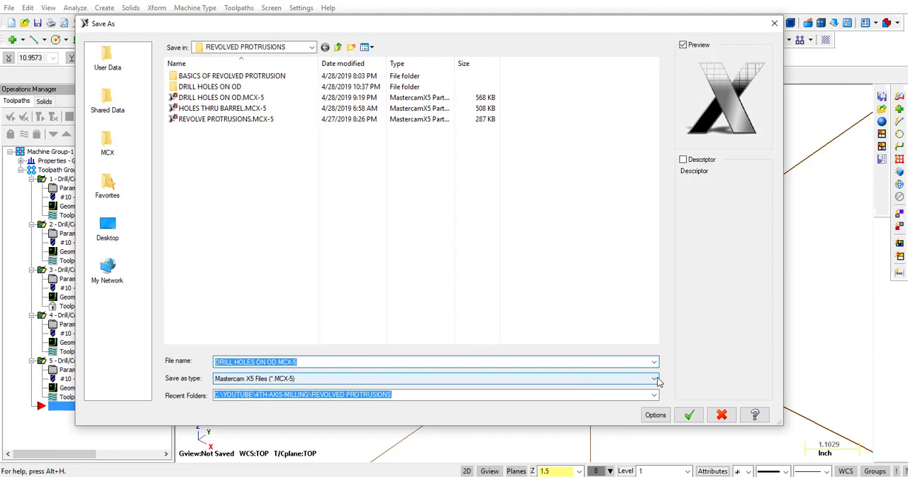
pyautogui.click(653, 377)
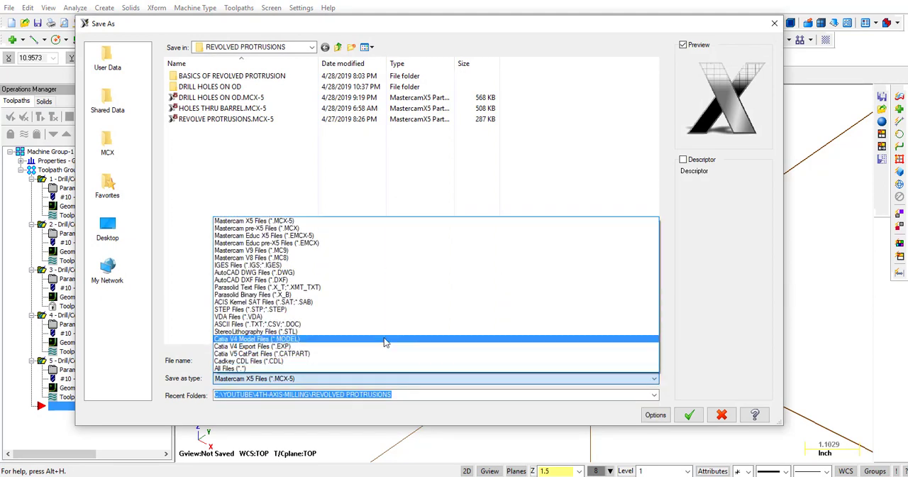
pyautogui.click(249, 309)
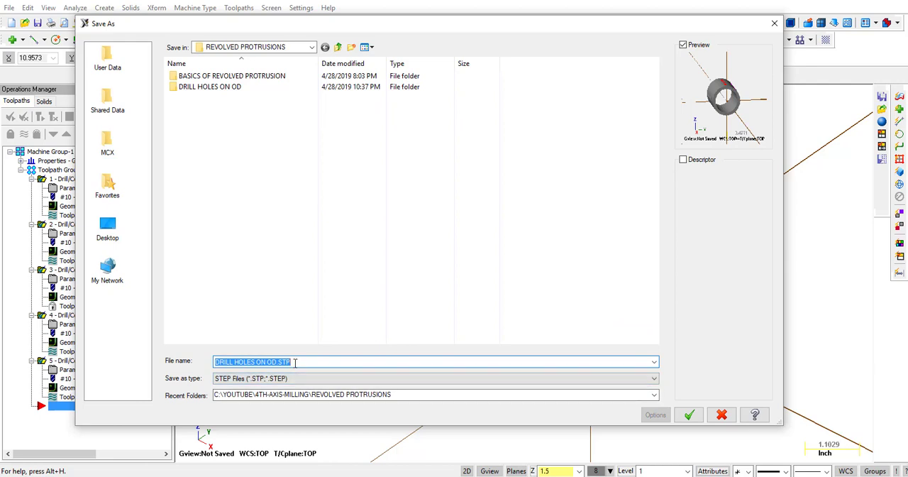
pyautogui.write('BLANK')
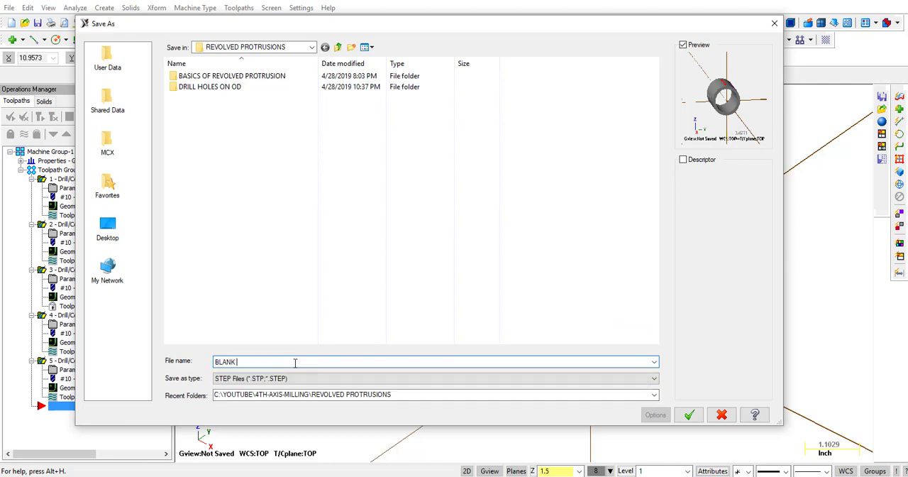
pyautogui.click(686, 414)
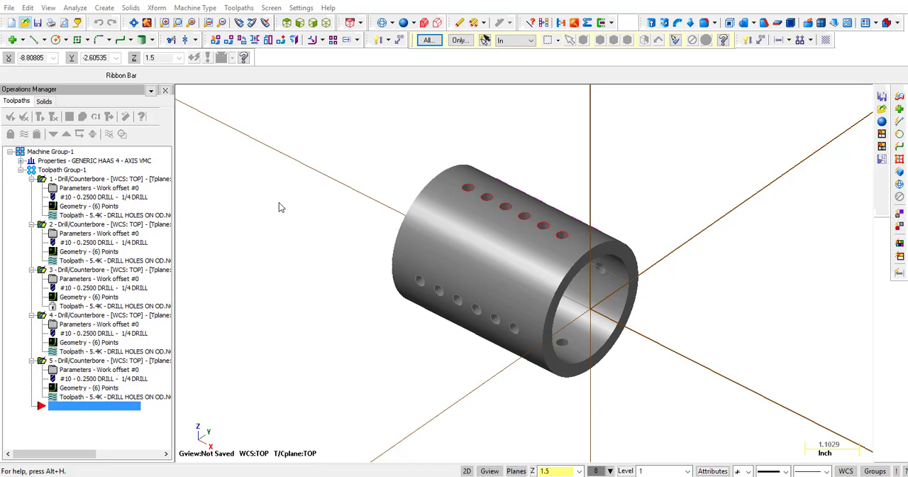
# Open BLANK PART.STP so the drilled barrel loads as a new solid-only file.
pyautogui.click(25, 23)
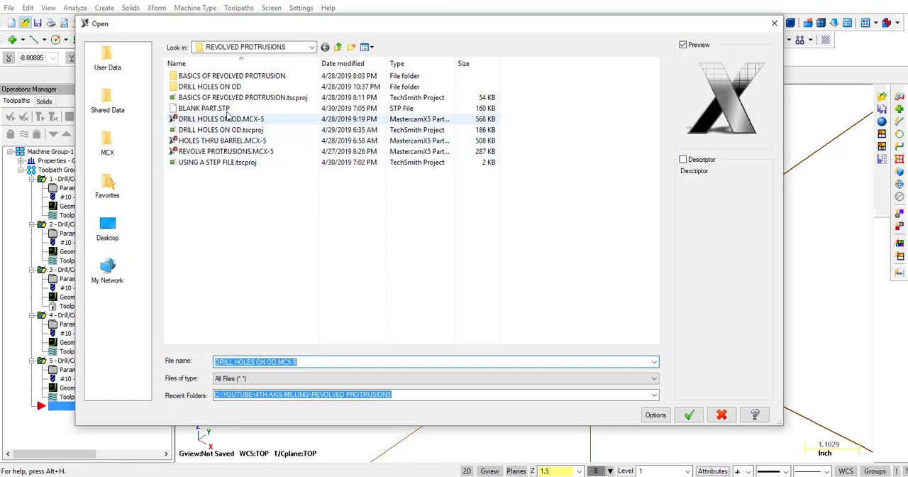
pyautogui.click(204, 107)
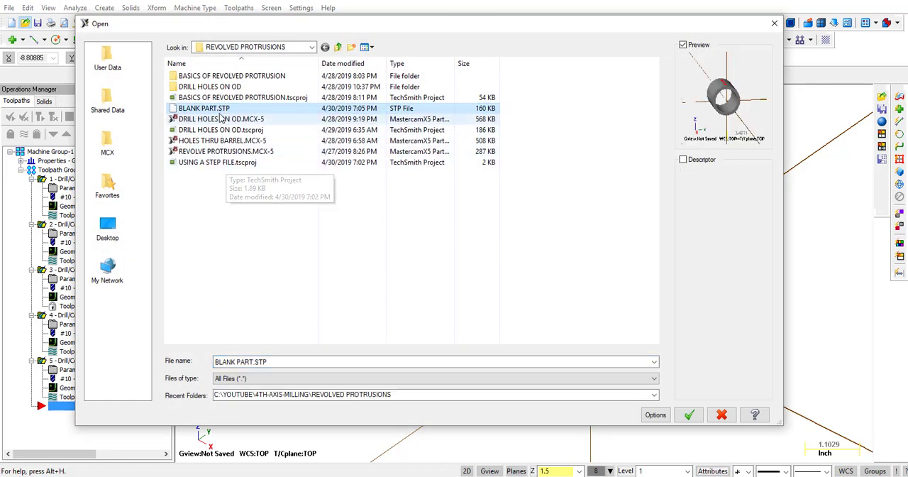
pyautogui.moveTo(593, 296)
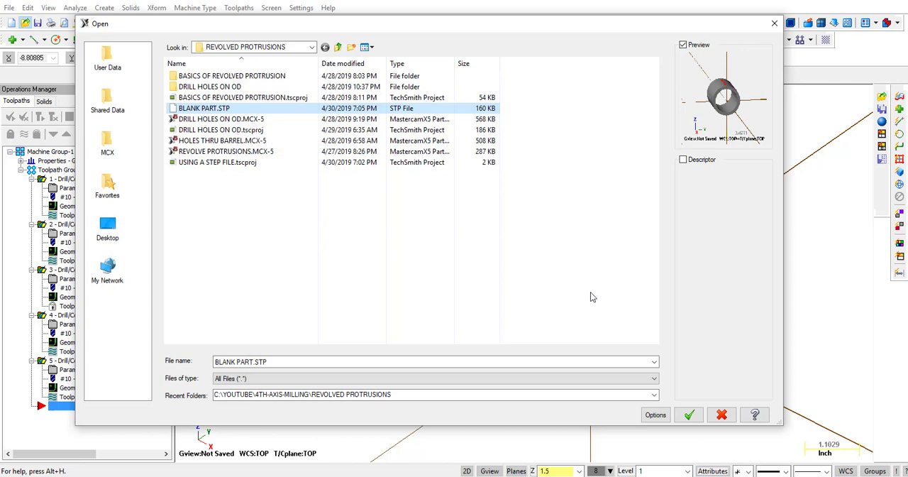
pyautogui.click(687, 415)
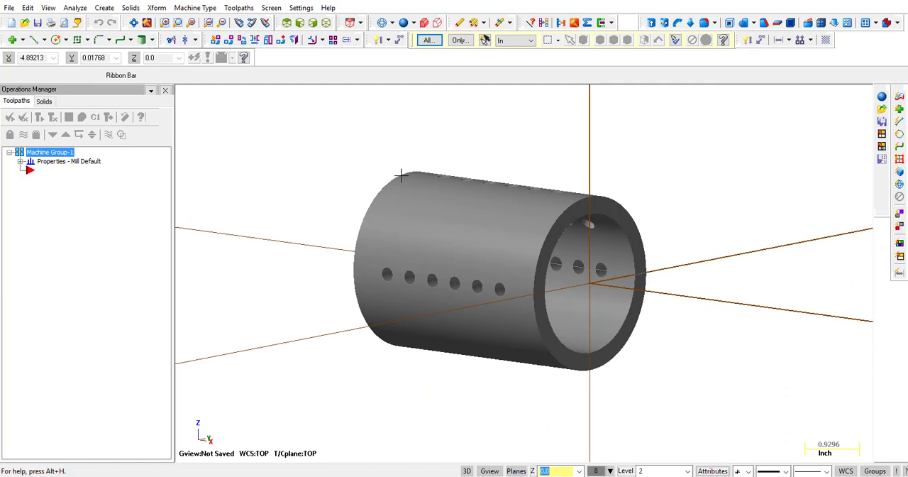
# Show the Solids list and expand the imported solid to its Body and Stop Op entries.
pyautogui.click(43, 101)
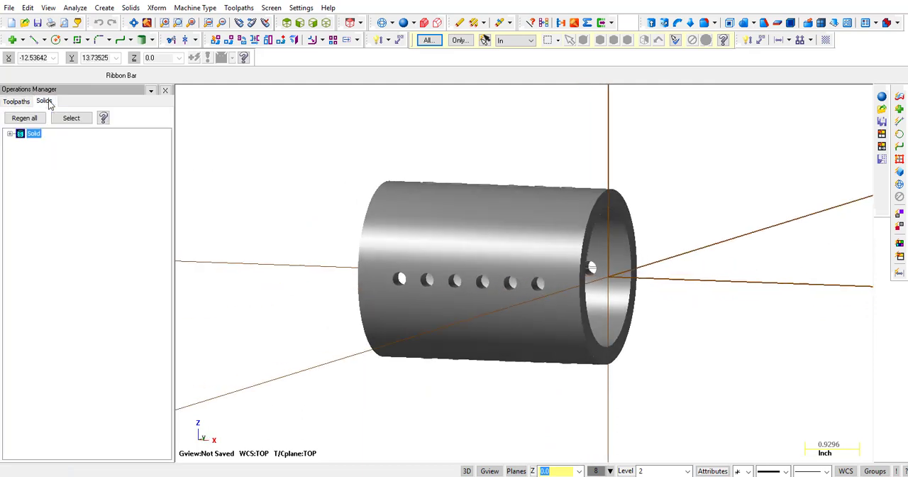
pyautogui.click(11, 134)
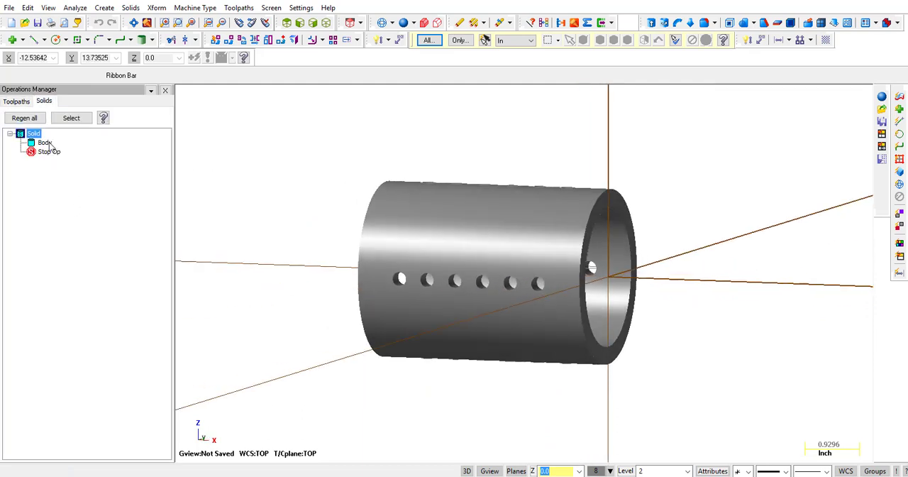
pyautogui.click(45, 142)
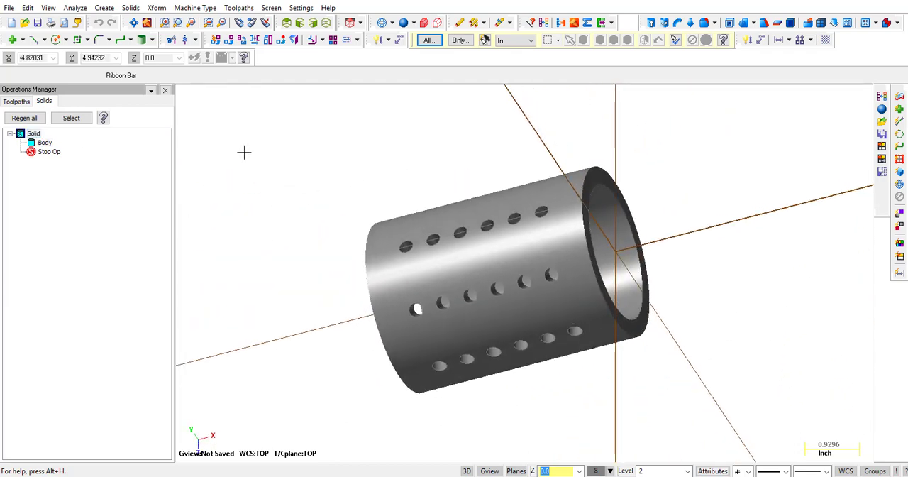
# Create surfaces from the imported solid body covering the barrel and its holes.
pyautogui.click(104, 7)
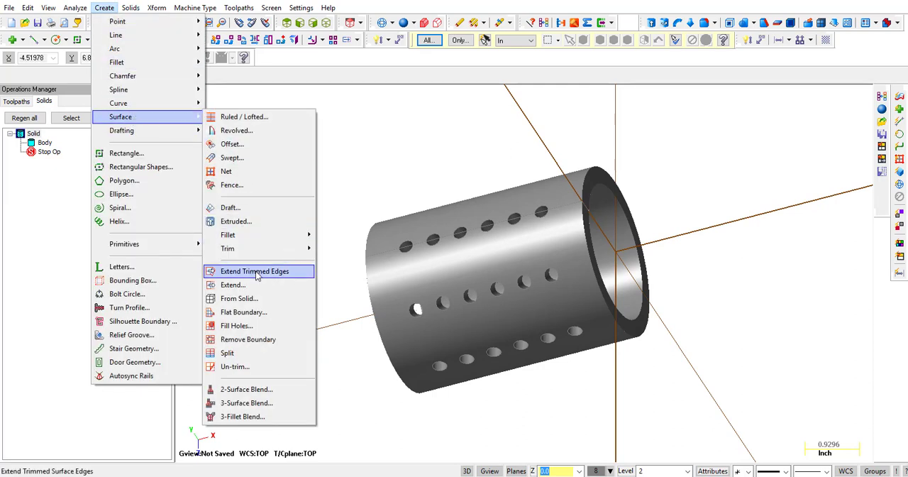
pyautogui.click(239, 298)
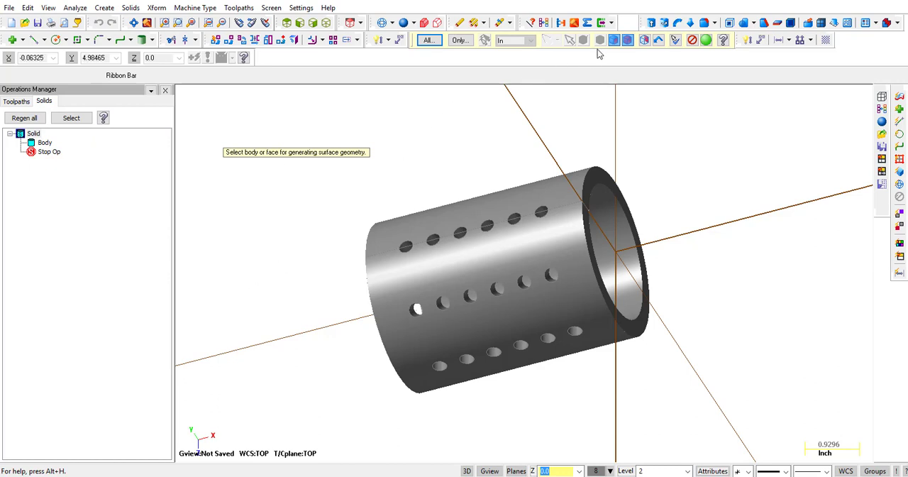
pyautogui.moveTo(627, 40)
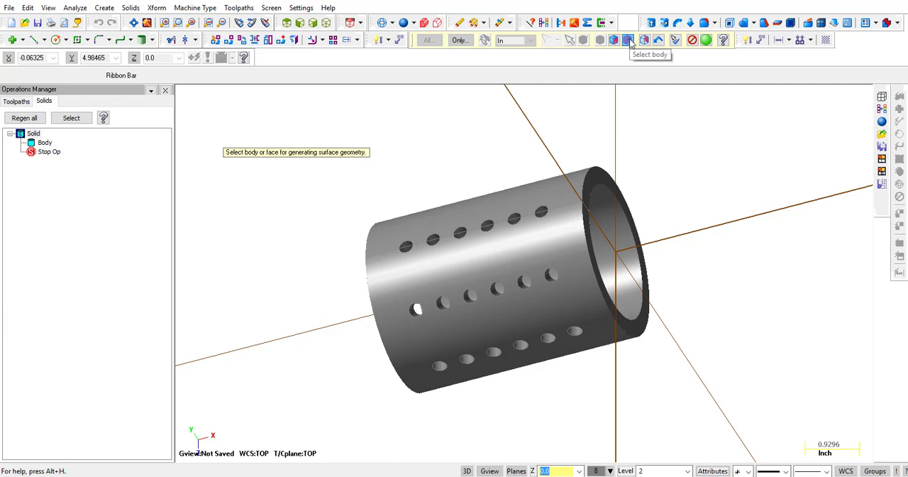
pyautogui.moveTo(622, 179)
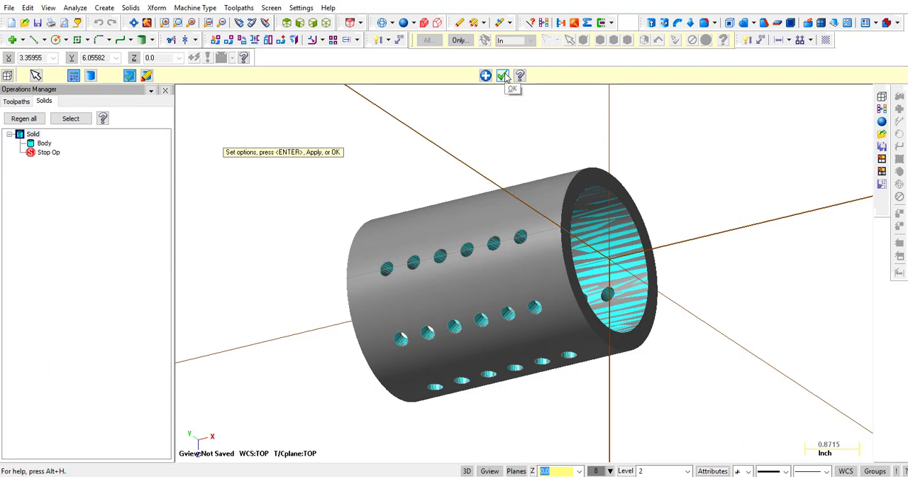
pyautogui.click(502, 77)
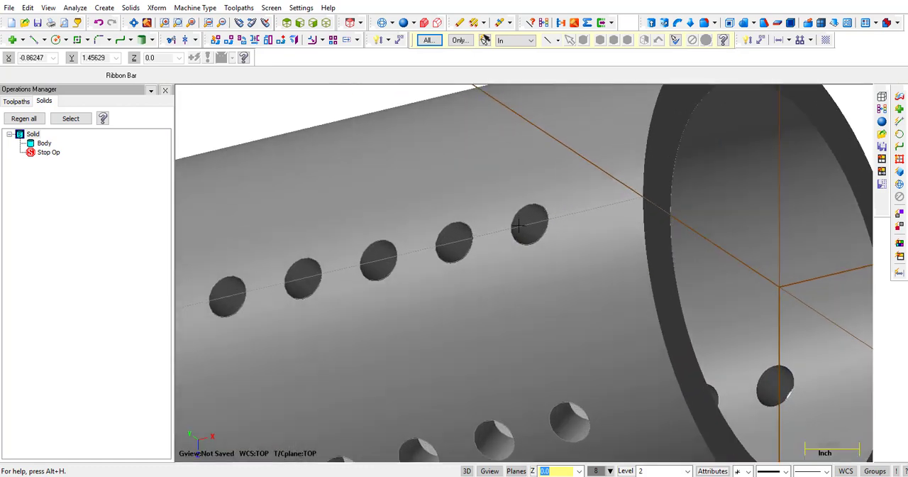
pyautogui.click(454, 244)
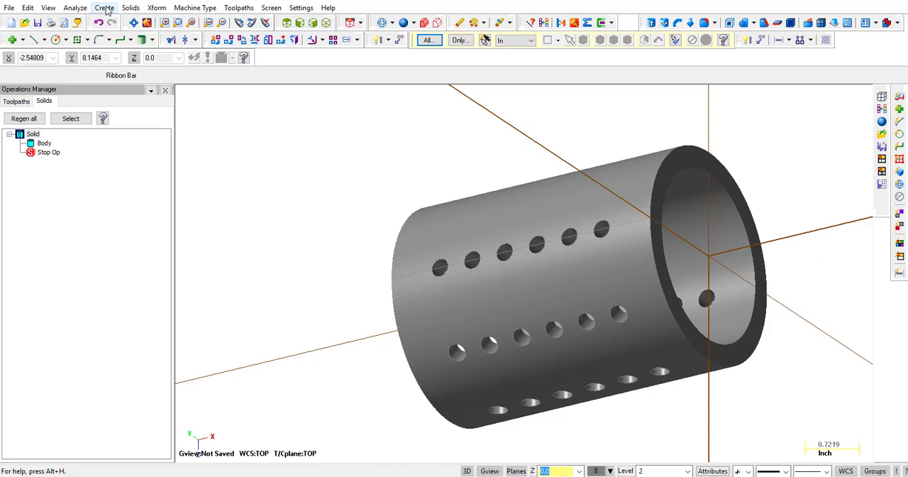
# Run Fill Holes on the barrel's outer surface, picking hole boundaries to patch.
pyautogui.click(105, 9)
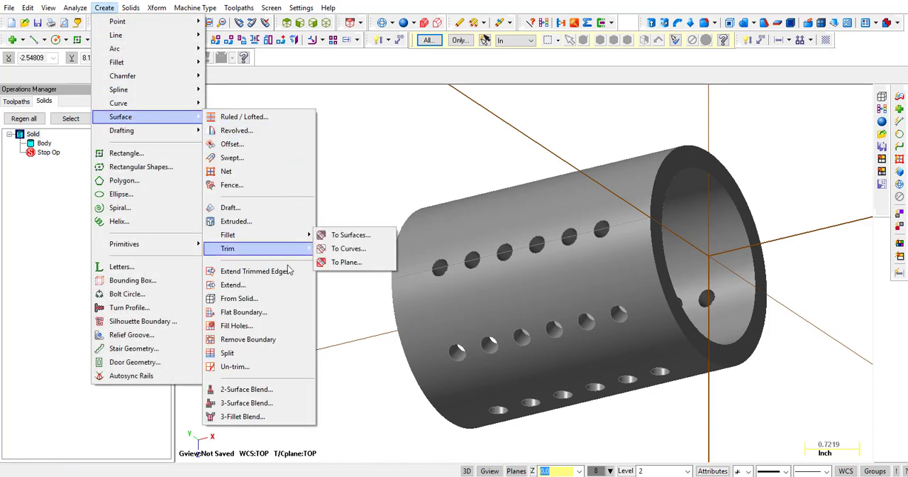
pyautogui.click(350, 234)
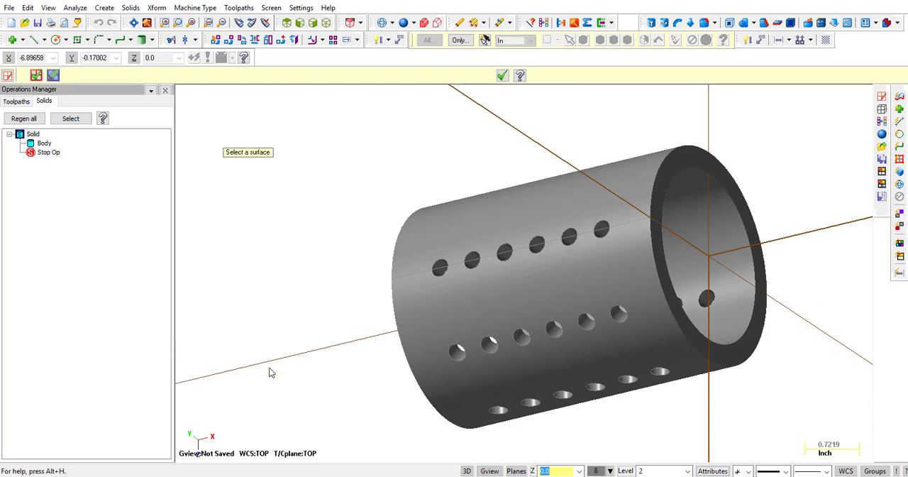
pyautogui.click(465, 332)
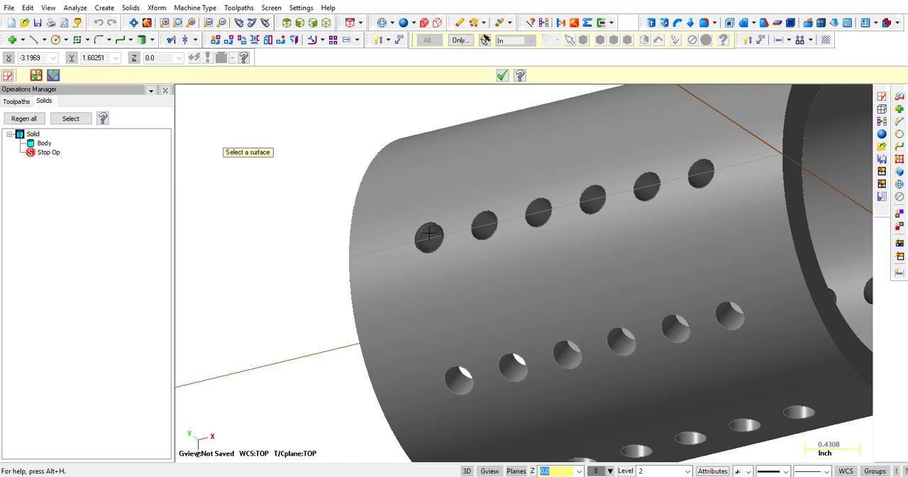
pyautogui.click(538, 213)
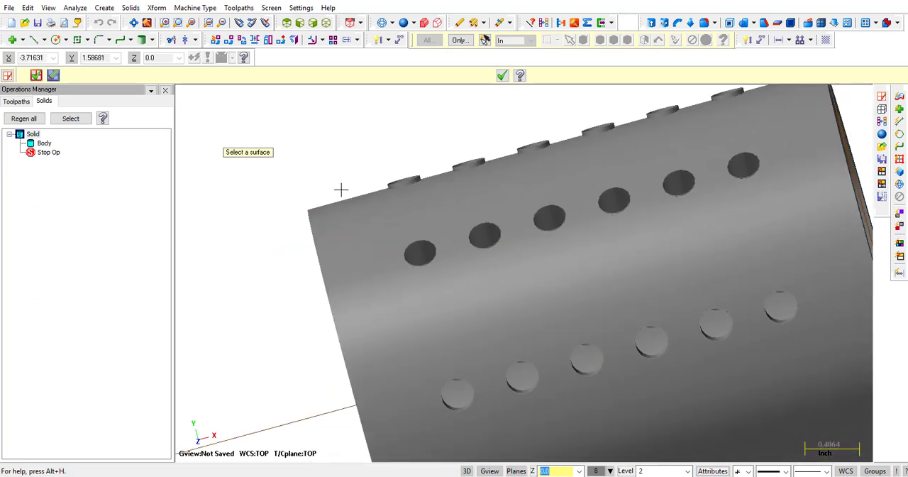
pyautogui.click(460, 228)
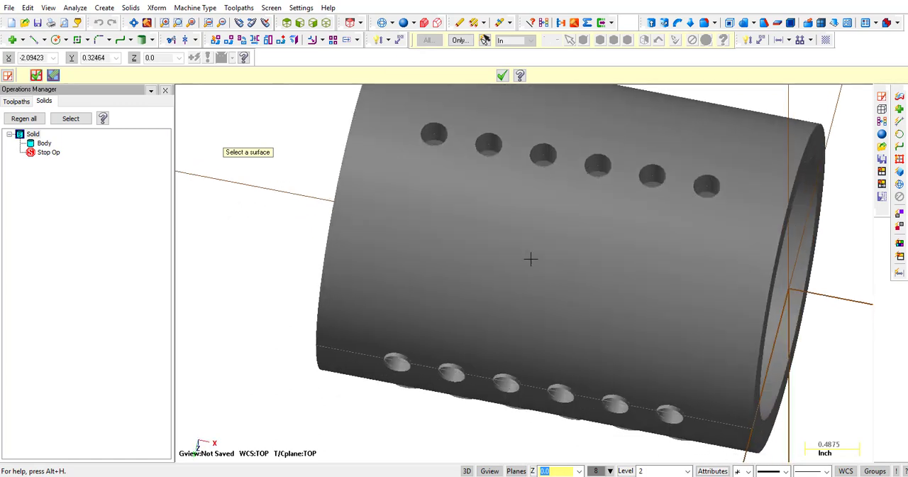
pyautogui.click(488, 144)
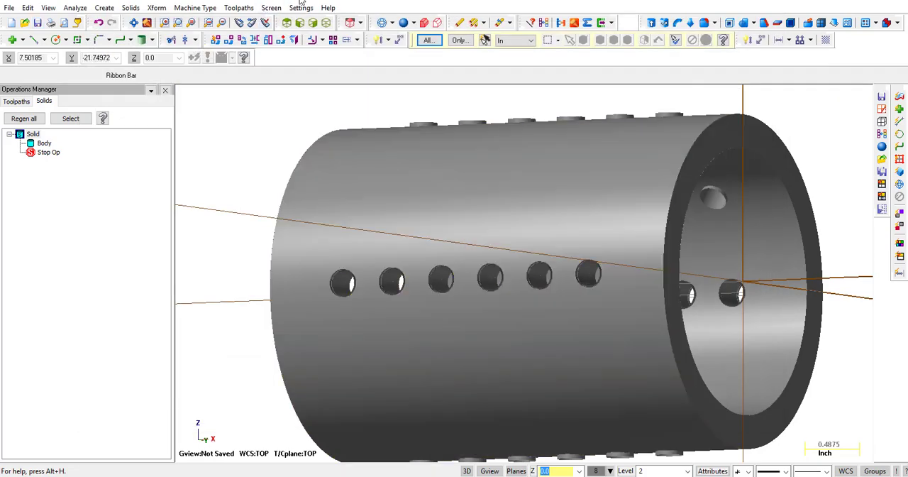
pyautogui.moveTo(340, 135)
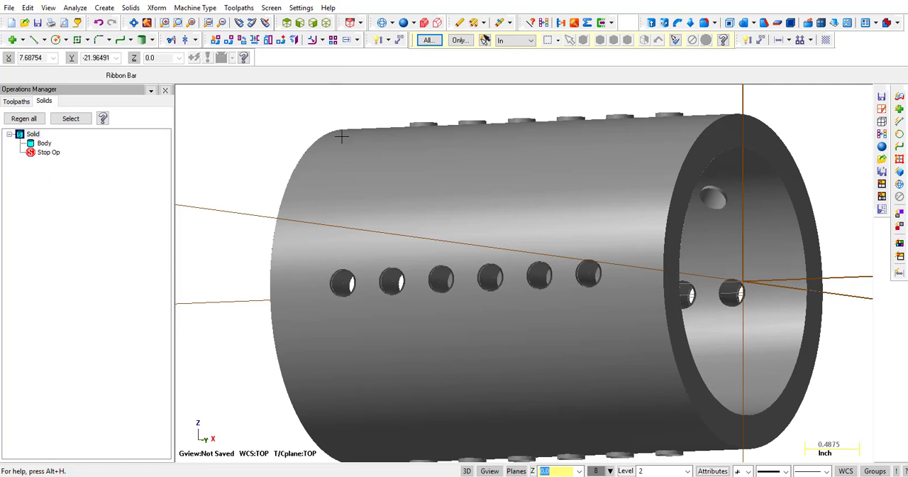
# Create curves on all edges of the part with tolerance 0.005 and angle 30.
pyautogui.click(103, 9)
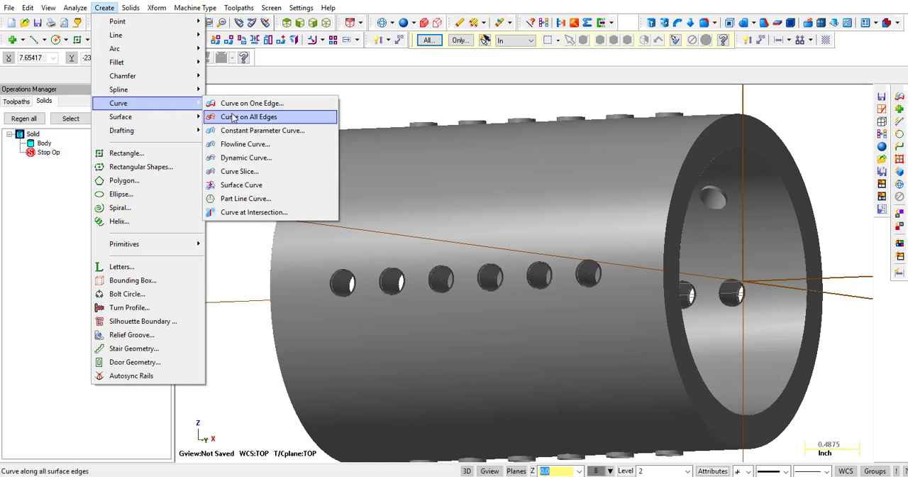
pyautogui.click(249, 116)
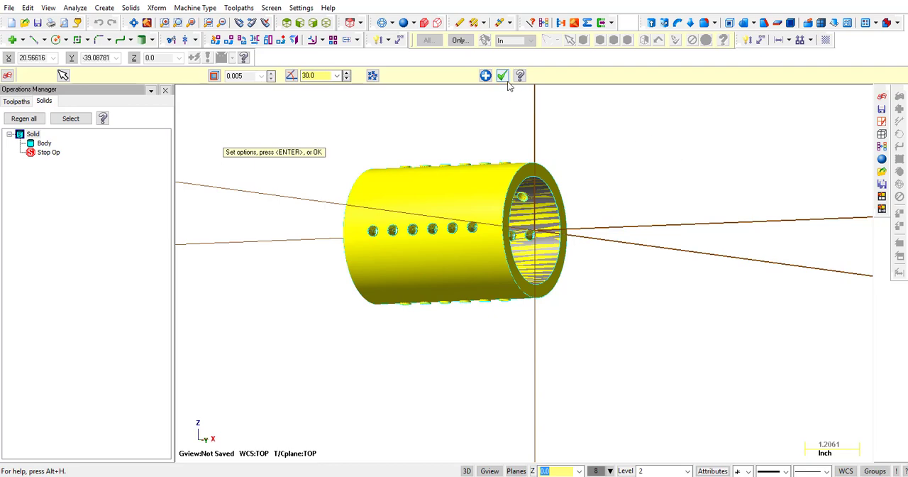
pyautogui.click(502, 77)
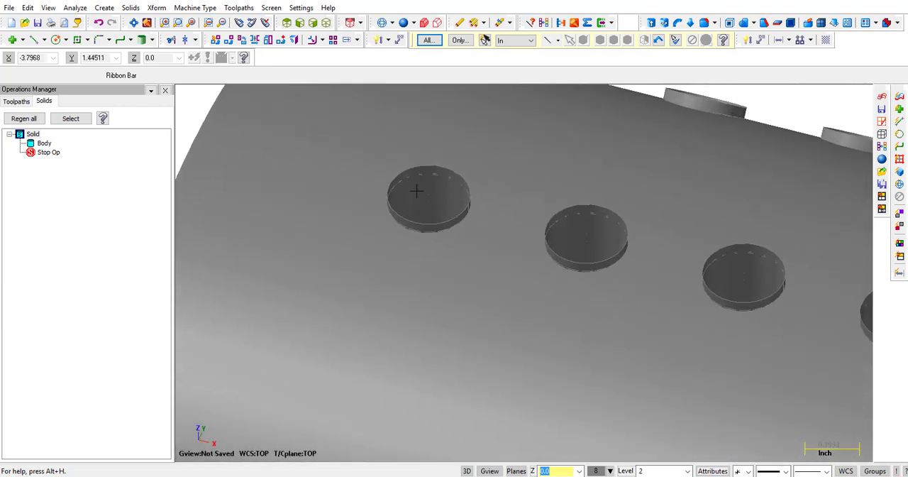
pyautogui.click(381, 23)
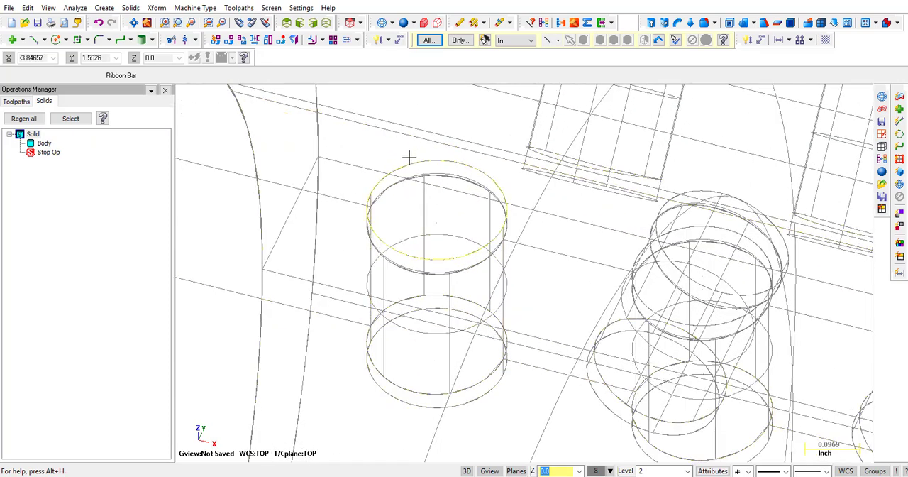
pyautogui.moveTo(408, 158)
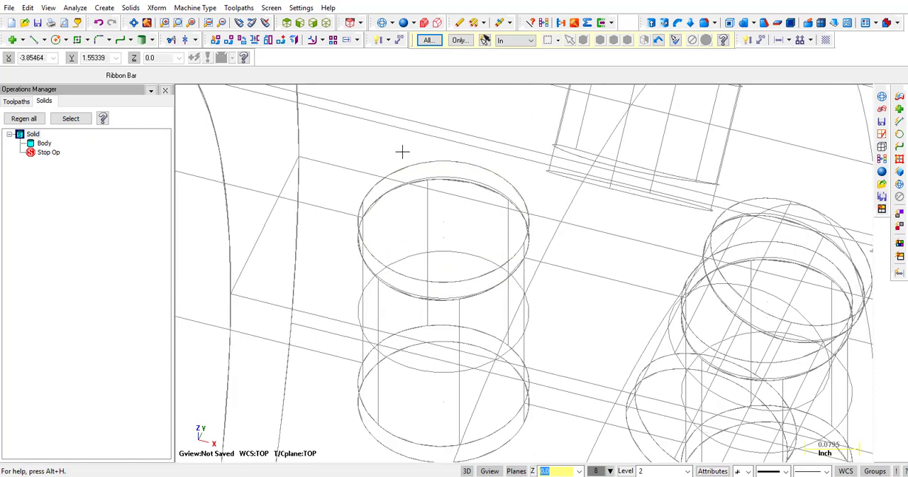
# Zoom on the wireframe holes and analyze one hole's entity properties.
pyautogui.scroll(3)
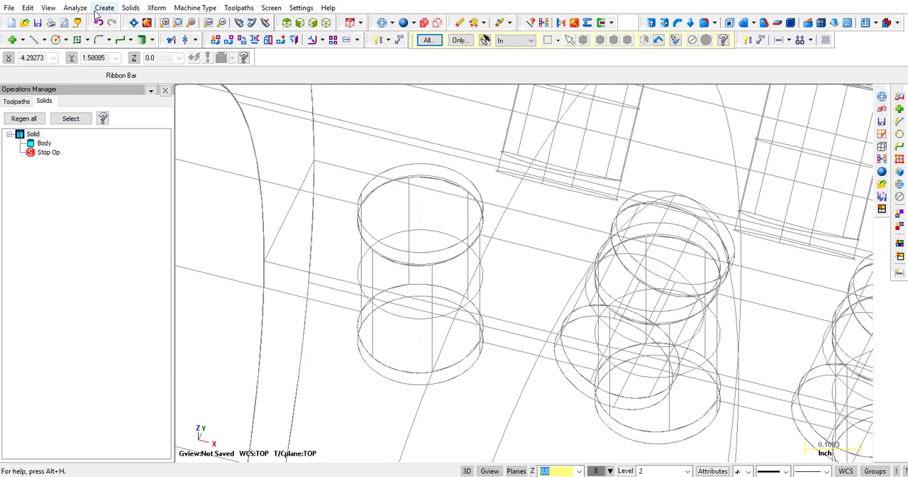
pyautogui.click(74, 9)
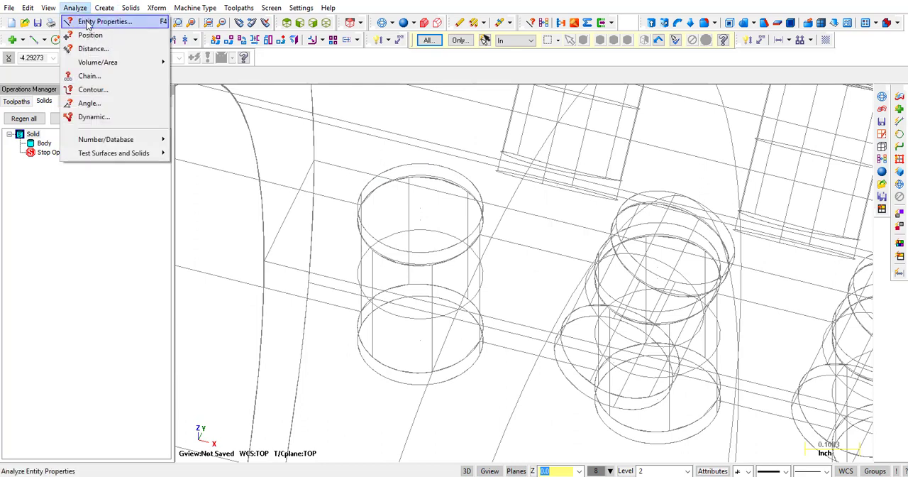
pyautogui.click(107, 20)
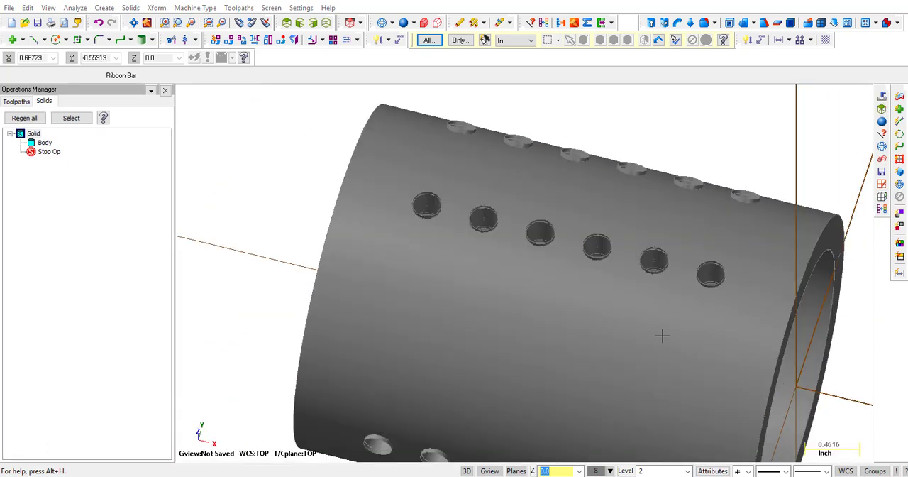
# Reorient the view, then start a Drill toolpath under the NC name BLANK PART.
pyautogui.rightClick(661, 337)
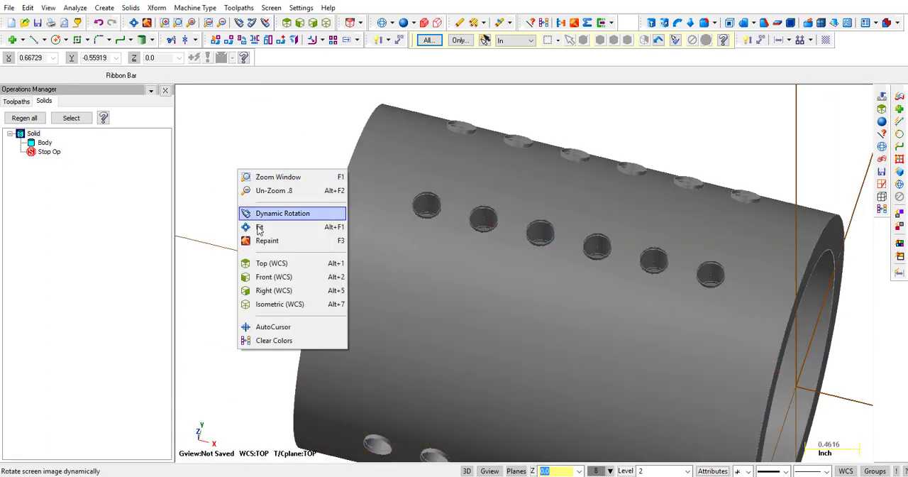
pyautogui.click(272, 262)
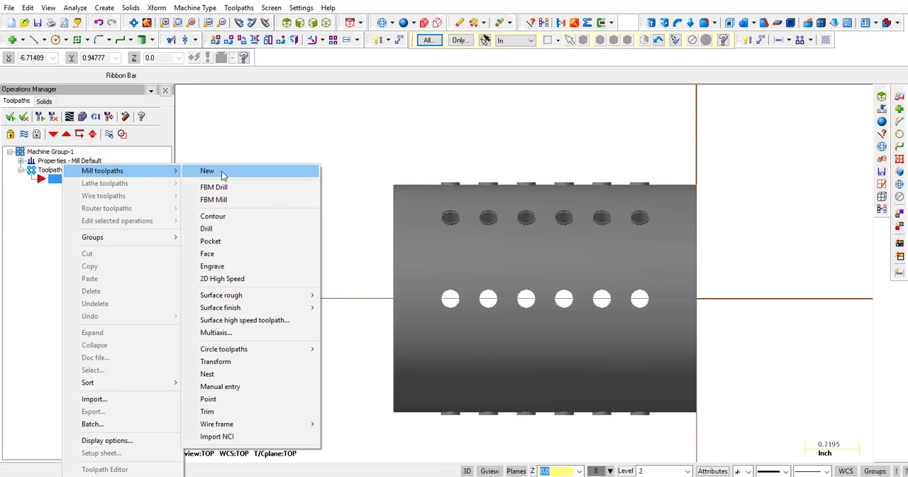
pyautogui.click(208, 170)
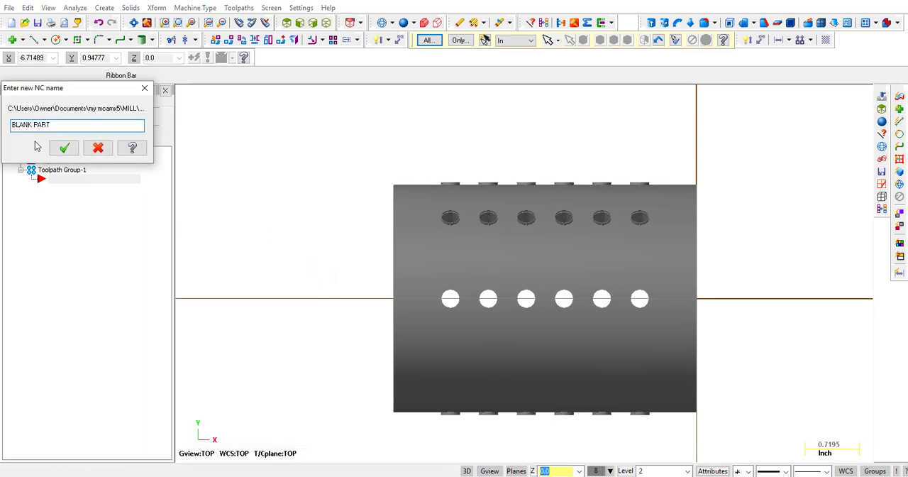
pyautogui.click(64, 148)
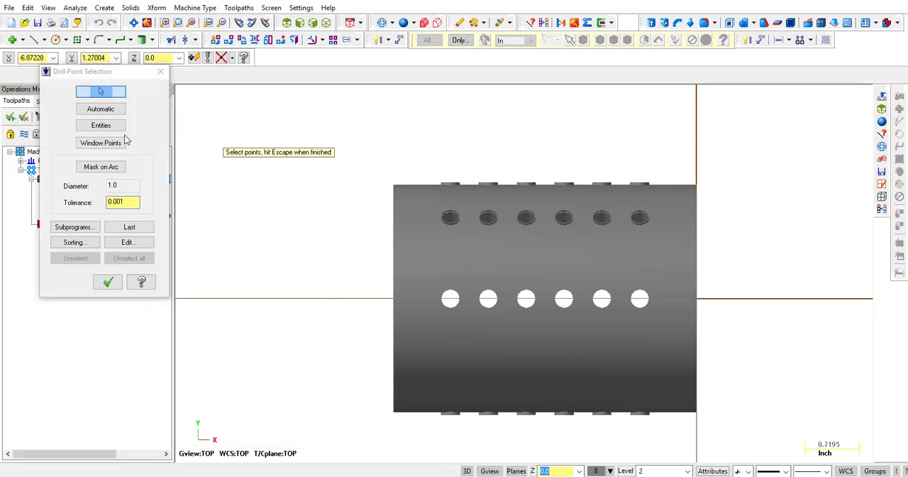
# Select the six upper hole edges as drill points and accept the selection.
pyautogui.click(101, 124)
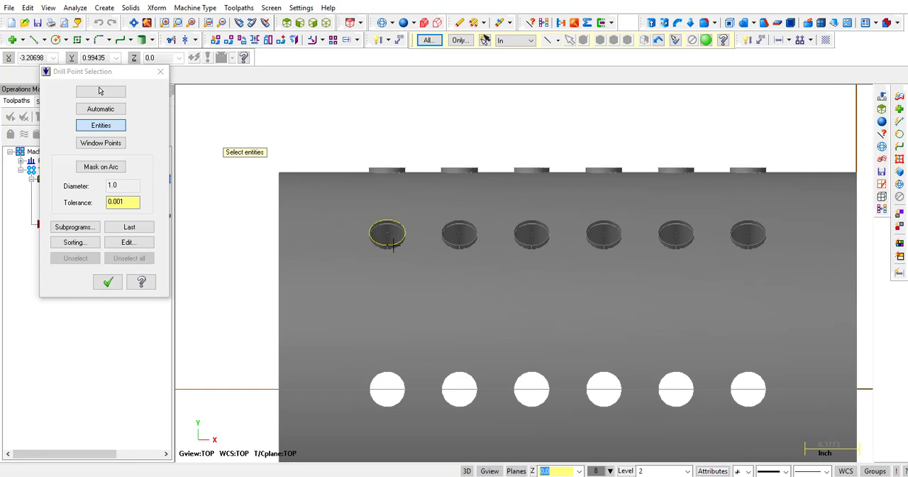
pyautogui.click(460, 233)
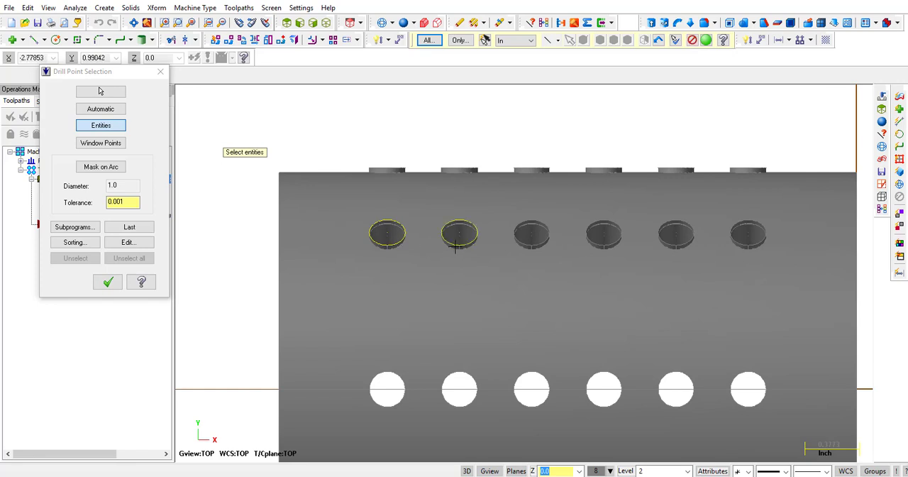
pyautogui.click(530, 234)
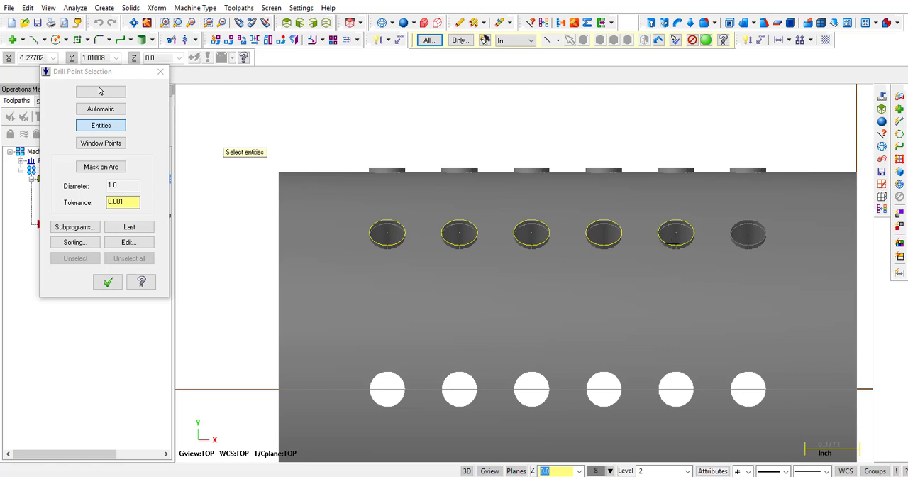
pyautogui.click(747, 234)
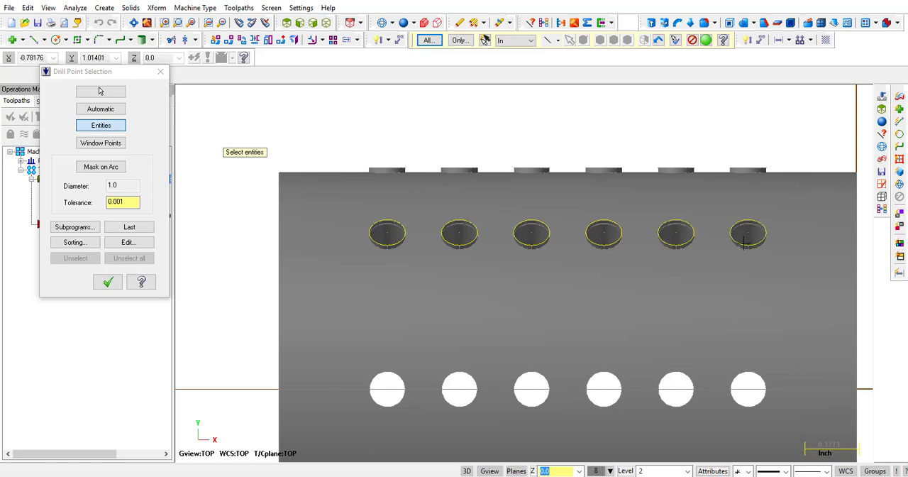
pyautogui.click(108, 281)
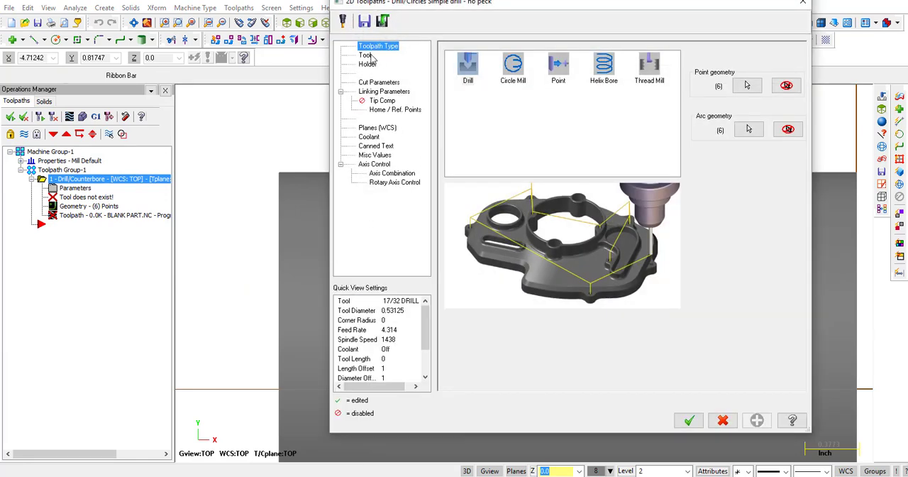
# Set the 1/4 DRILL feed rate to 5, retract 5.0, top of stock 1.5 and incremental depth -0.5.
pyautogui.click(364, 55)
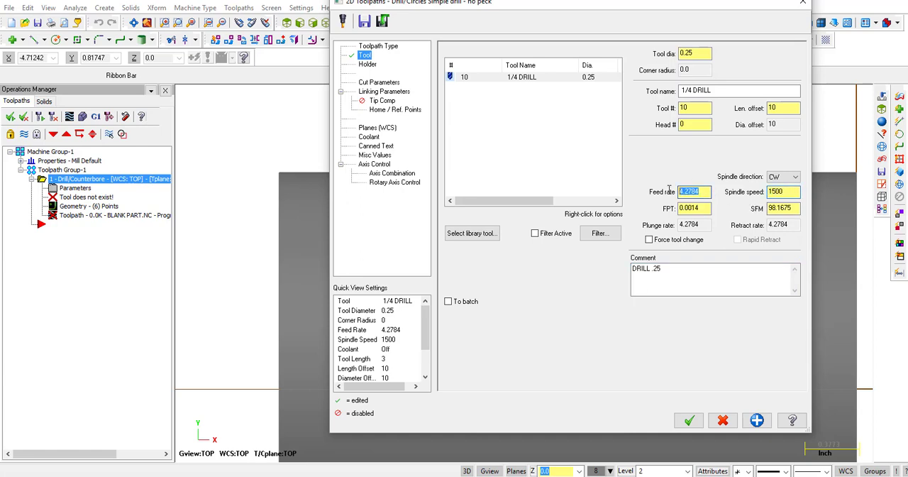
pyautogui.write('5.0')
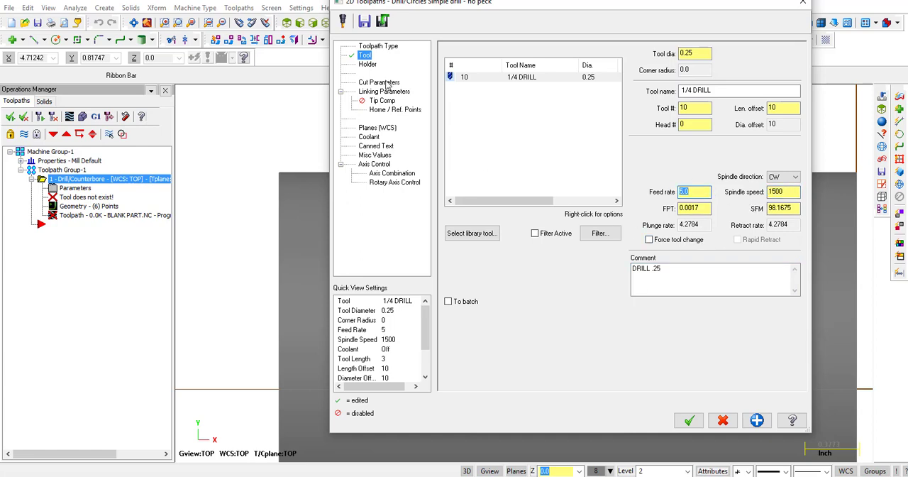
pyautogui.click(378, 82)
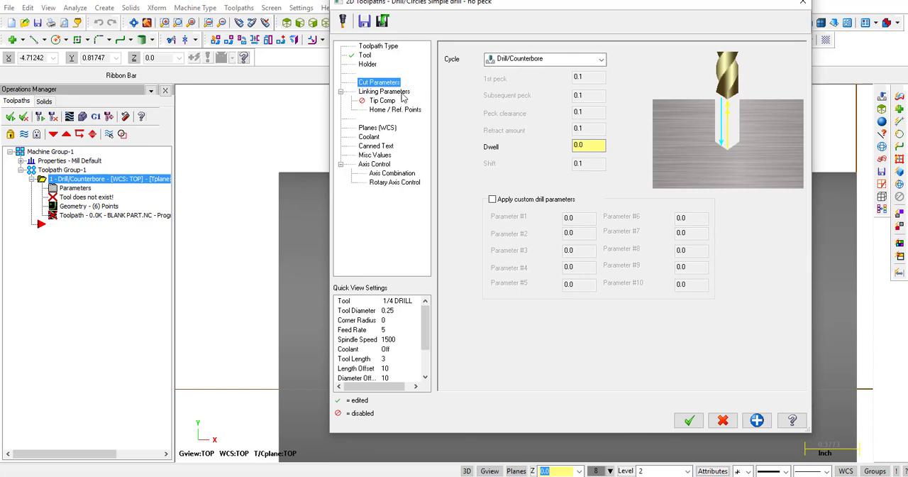
pyautogui.click(383, 91)
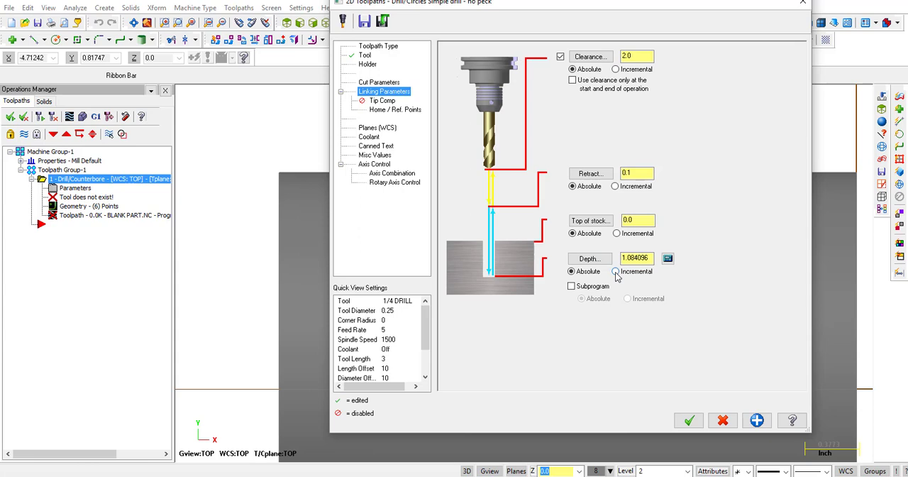
pyautogui.click(615, 271)
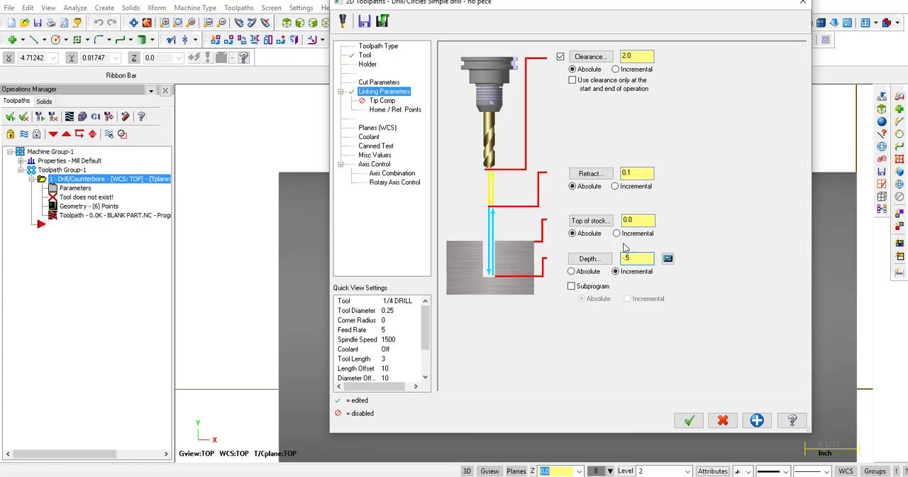
pyautogui.click(686, 420)
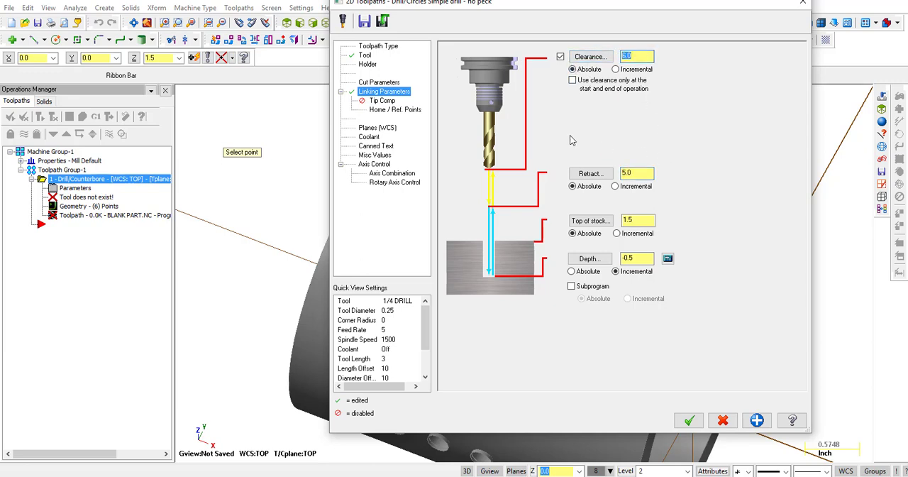
# Review the planes and turn flood coolant on for the drill operation.
pyautogui.click(377, 128)
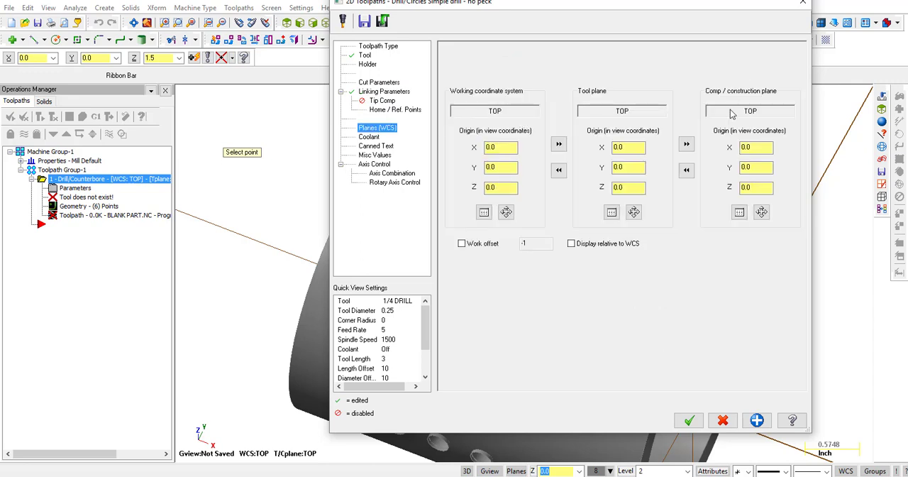
pyautogui.click(368, 136)
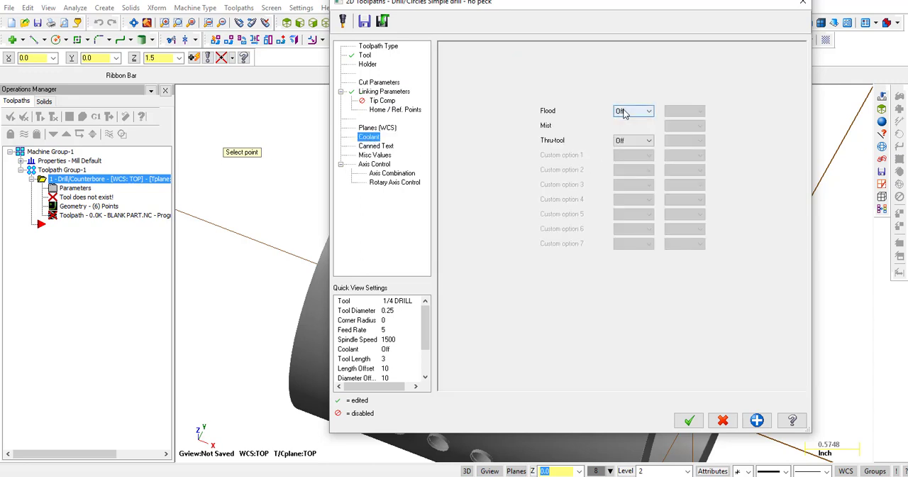
pyautogui.click(630, 111)
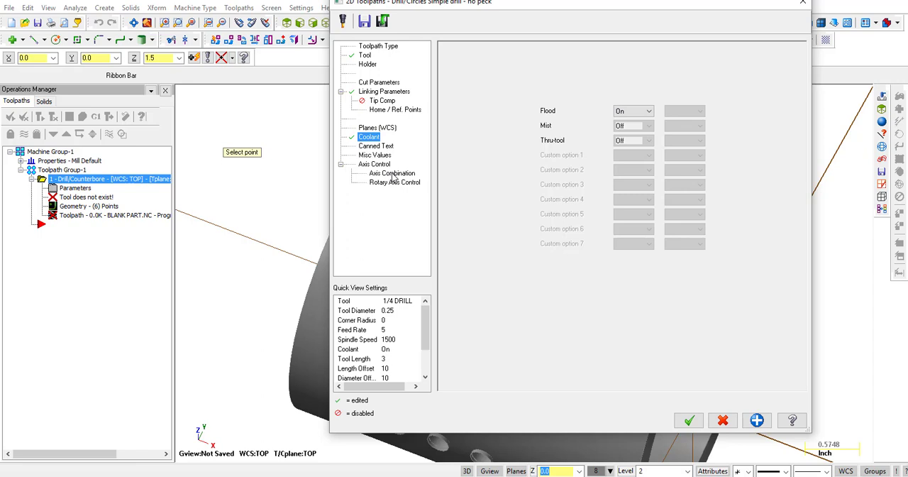
# Set rotary axis positioning about X and accept the drill operation.
pyautogui.click(394, 181)
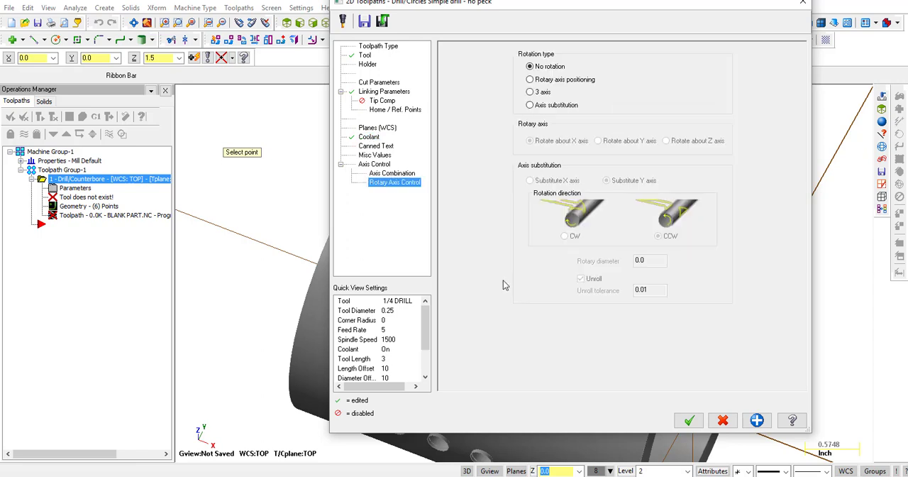
pyautogui.click(529, 80)
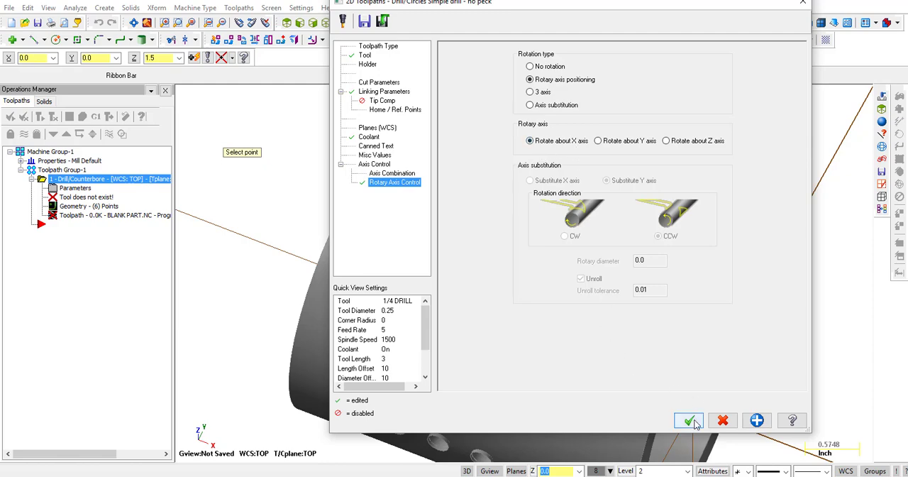
pyautogui.click(686, 420)
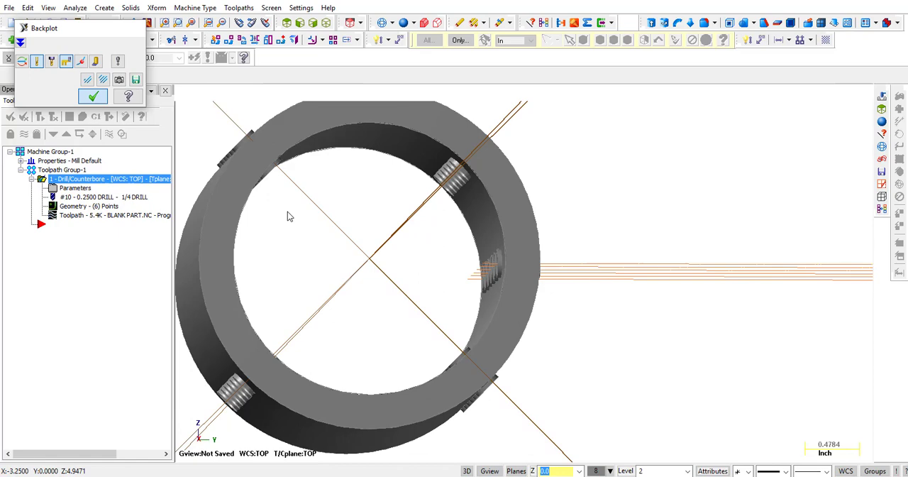
# Revise the depth value in Linking Parameters and accept the drill operation.
pyautogui.click(94, 97)
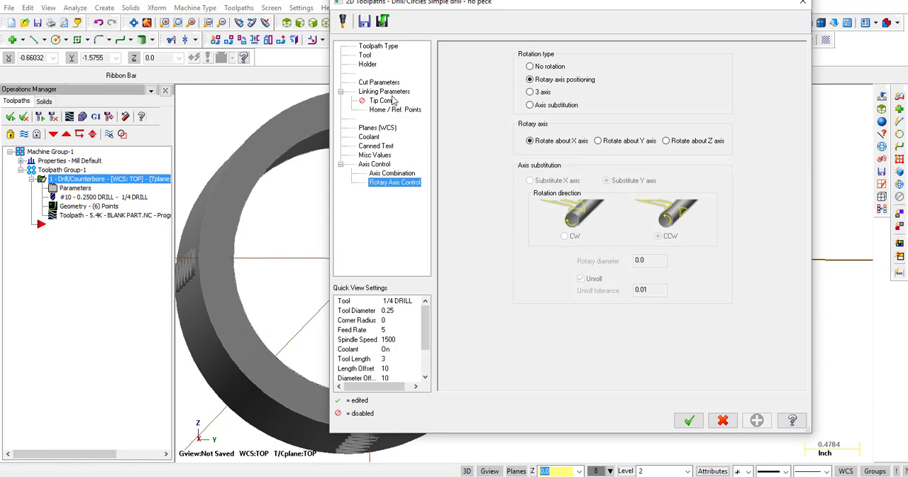
pyautogui.click(385, 91)
pyautogui.write('-0')
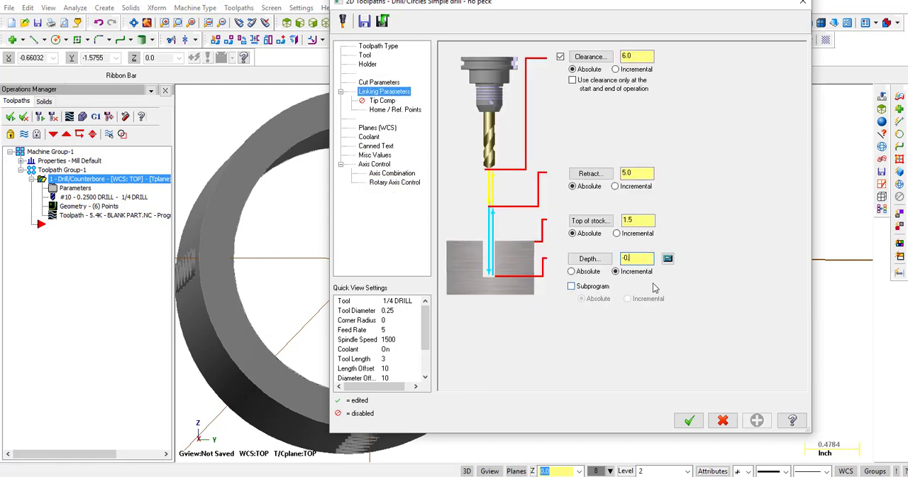
pyautogui.tripleClick(636, 258)
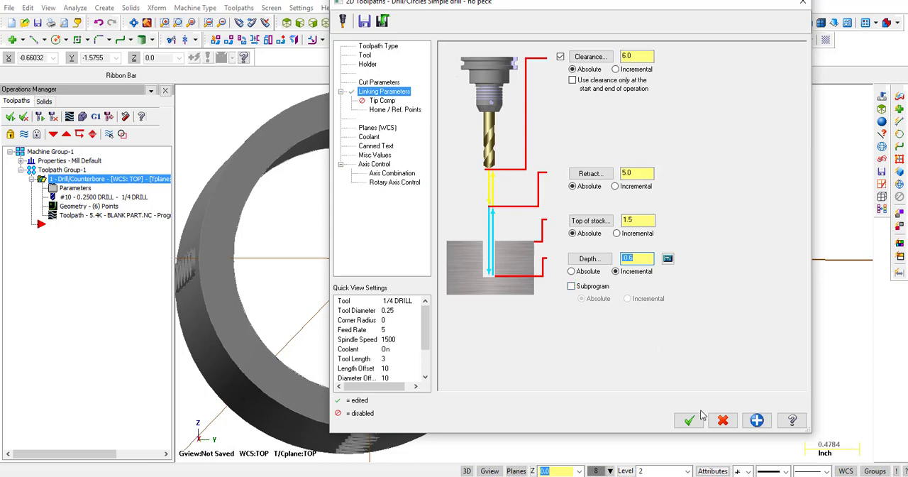
pyautogui.click(688, 420)
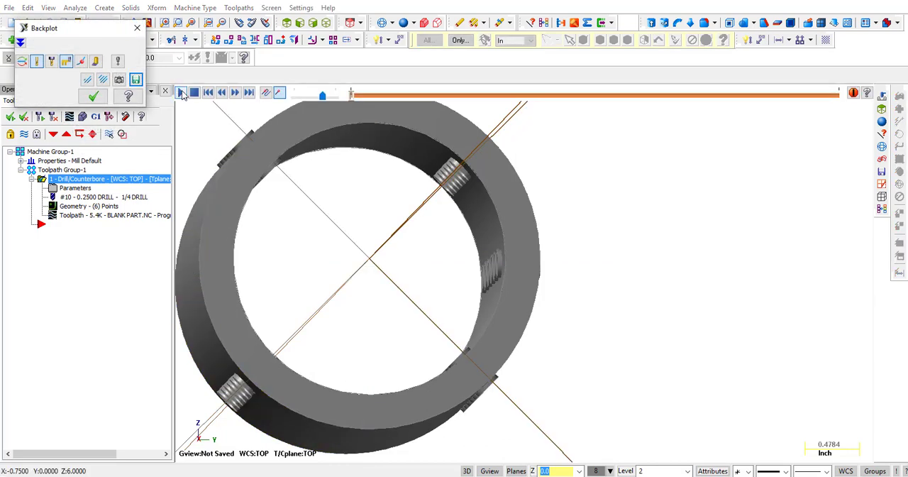
# Backplot the drill toolpath and scrub the drill toward the holes.
pyautogui.click(180, 93)
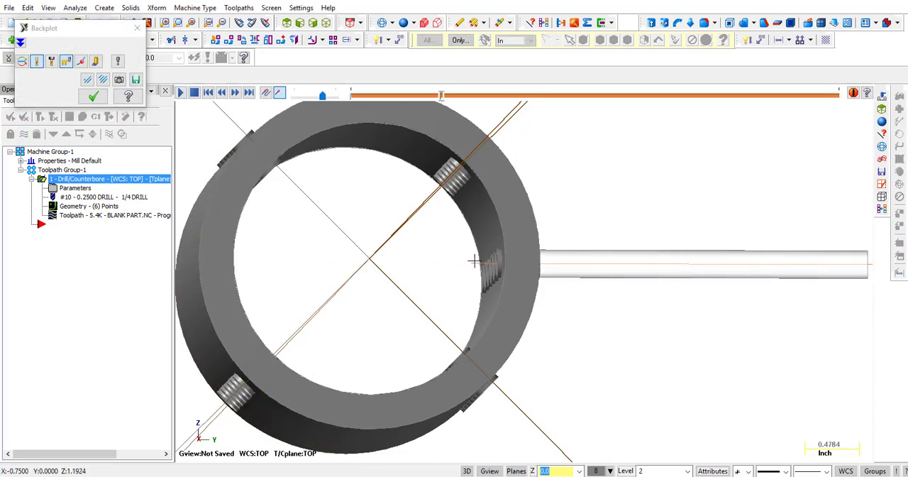
pyautogui.moveTo(439, 96); pyautogui.dragTo(321, 96)
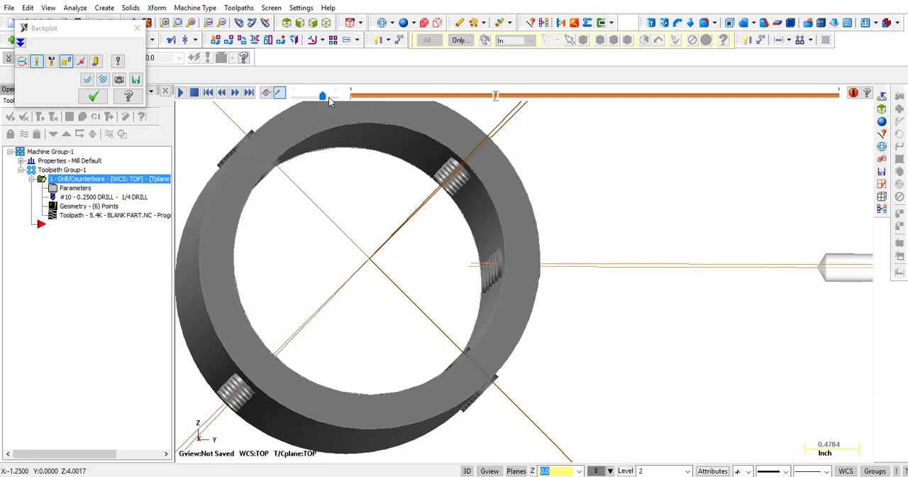